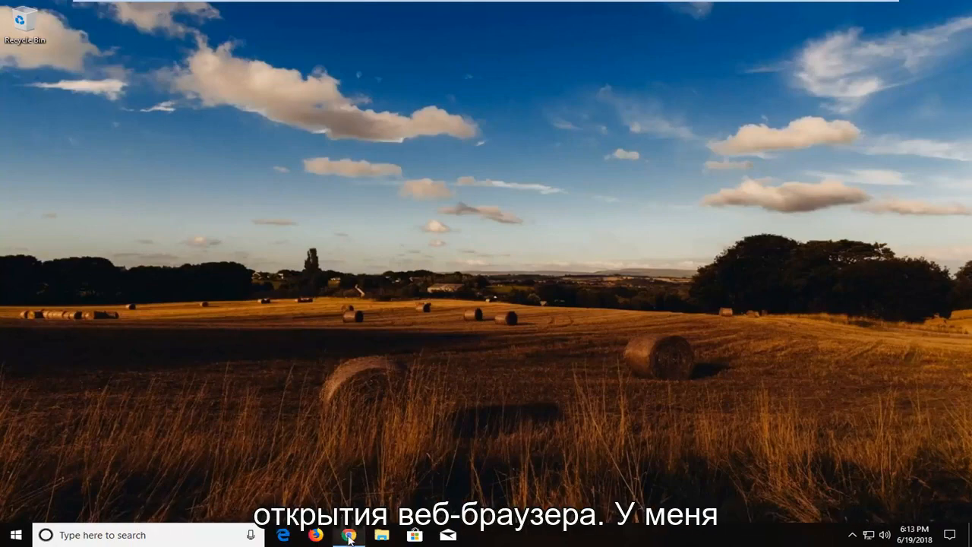
Step: Bring up the web browser showing the Yellow Circle Cursor download page
click(349, 535)
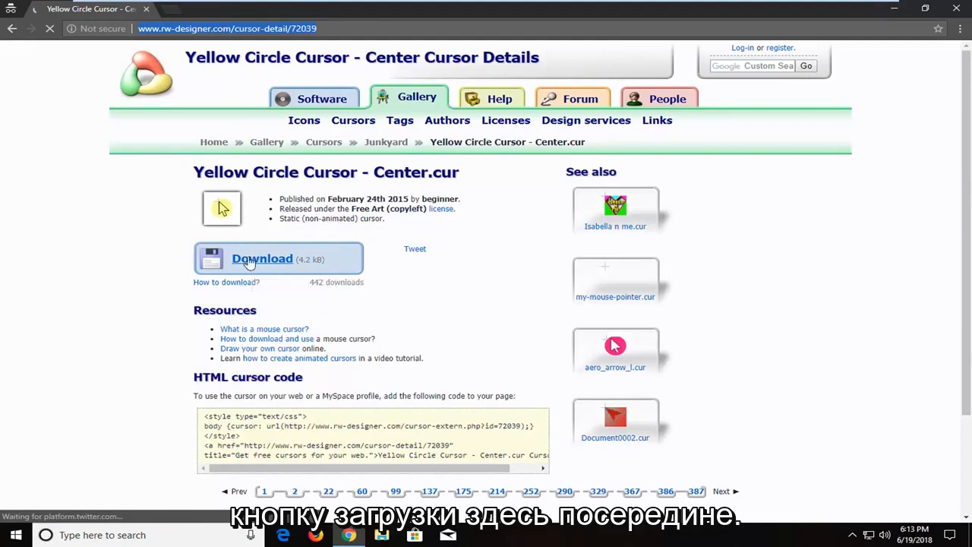
Step: Download the 'Yellow Circle Cursor - Center.cur' file from the RW Designer page
click(261, 258)
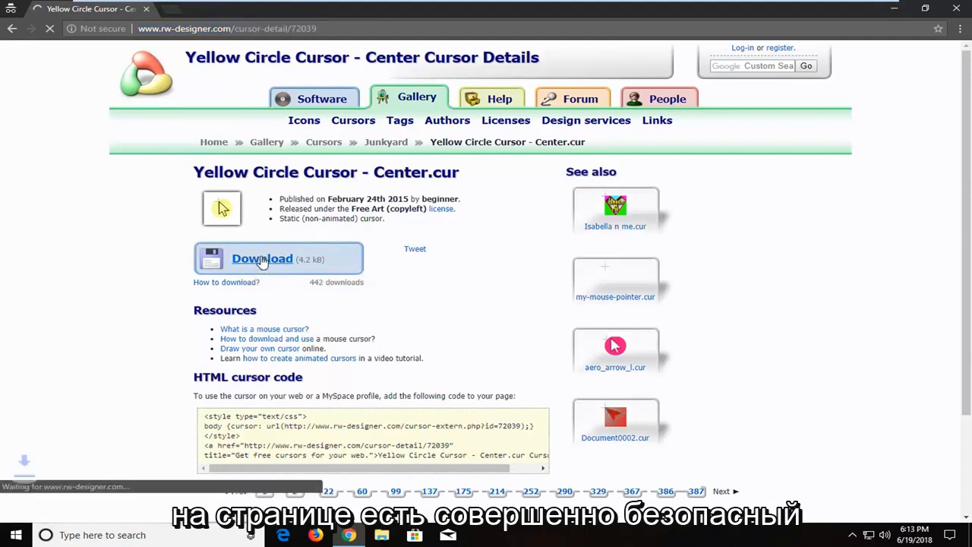
click(261, 258)
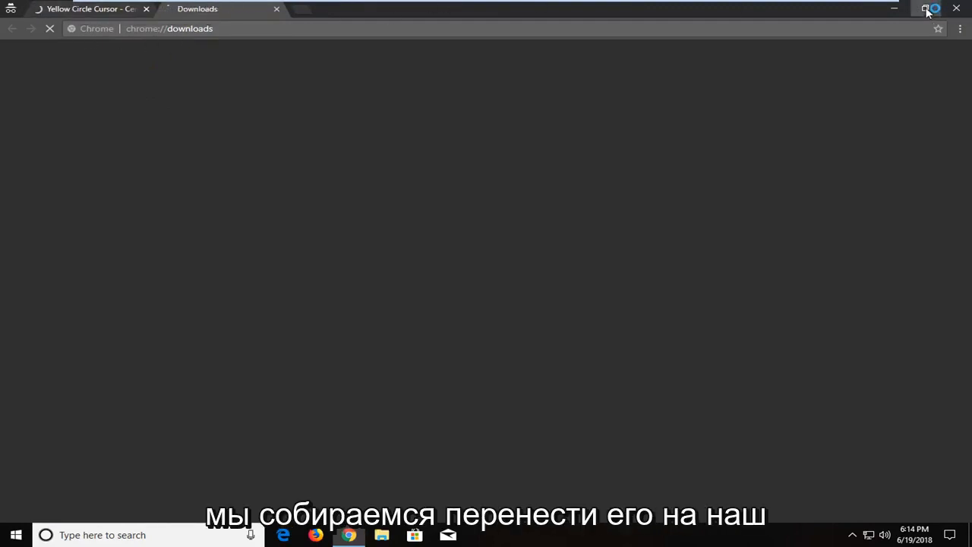
Step: Restore Chrome down to a smaller window so the desktop is visible beside the downloads list
click(926, 10)
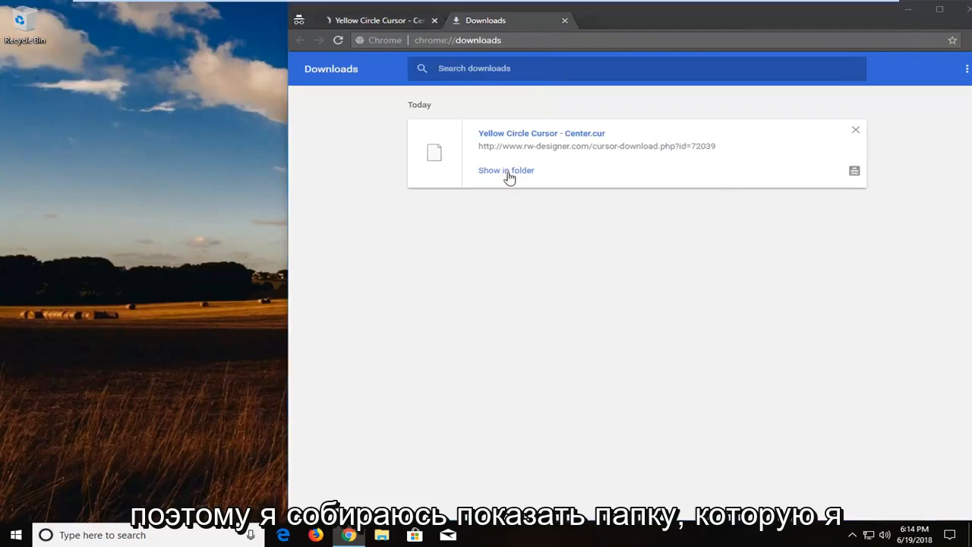
Step: Reveal the downloaded cursor in Downloads and drag 'Yellow Circle Cursor - Center' onto the desktop
click(506, 170)
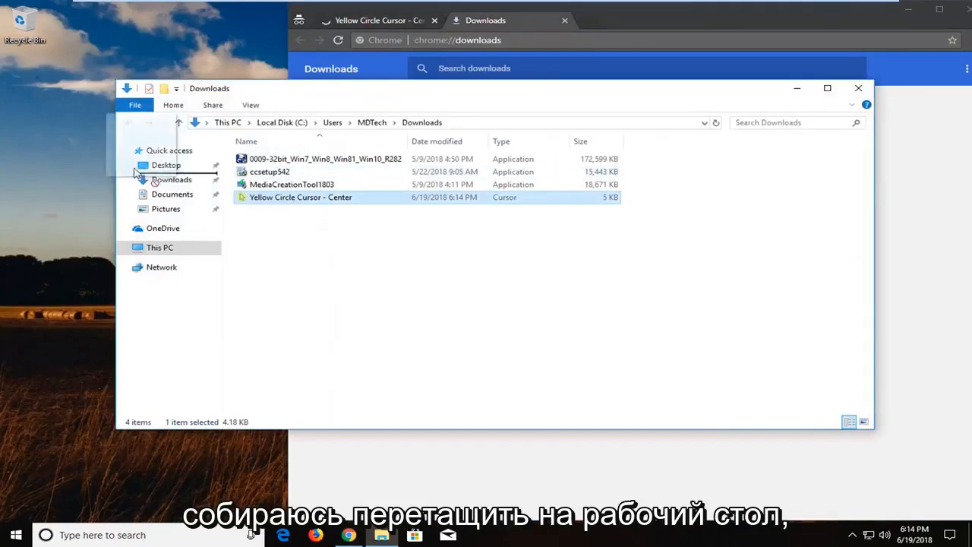
drag(301, 198, 75, 155)
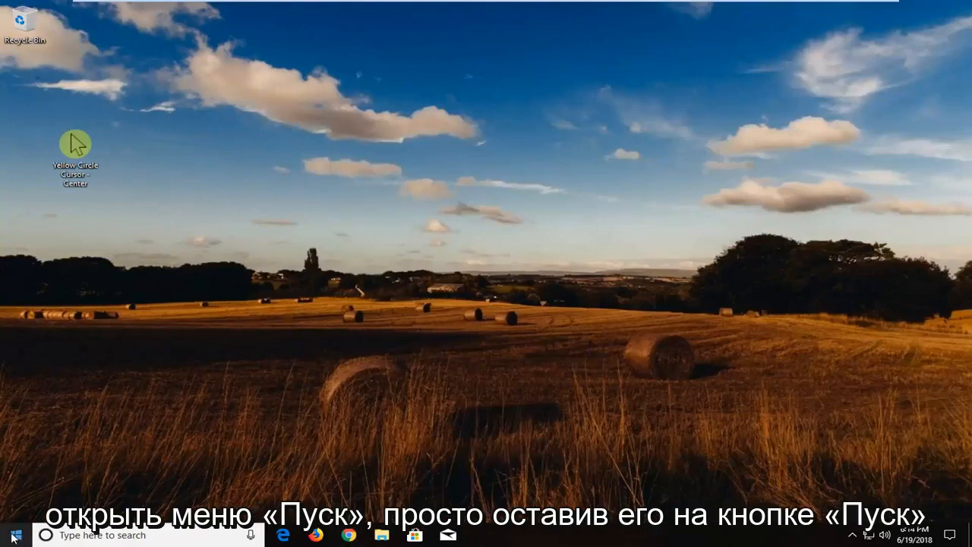
Step: Search the Start menu for 'mouse' and open the Mouse settings page
click(13, 535)
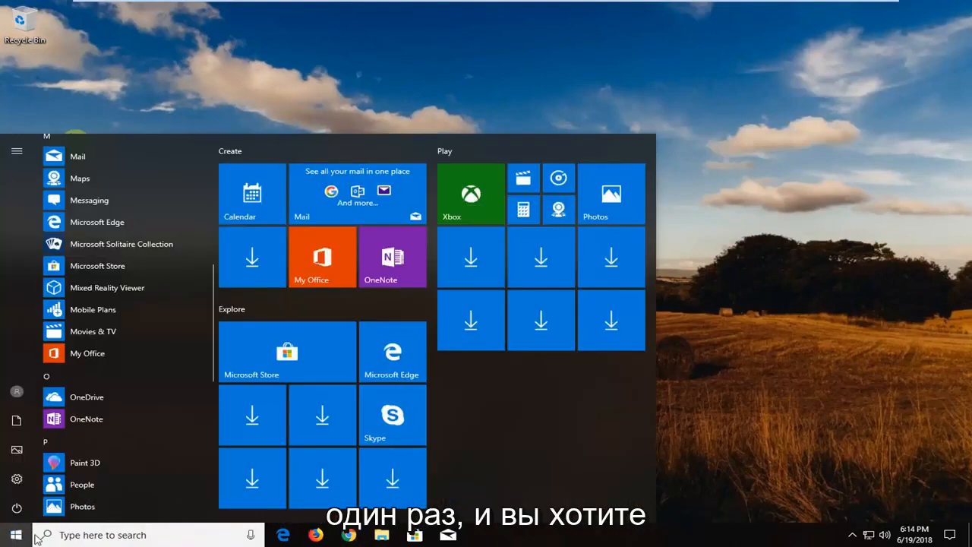
text(mouse)
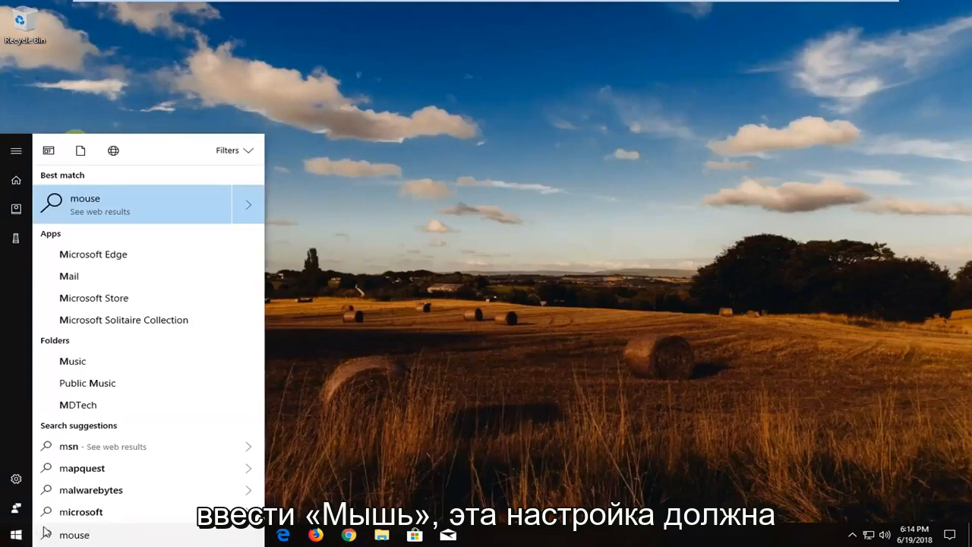
text(Gestures)
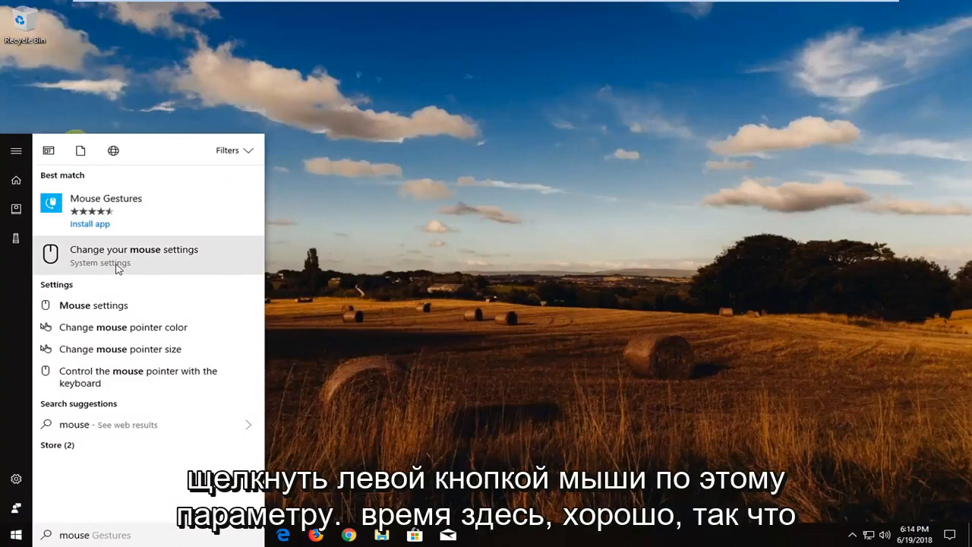
click(133, 249)
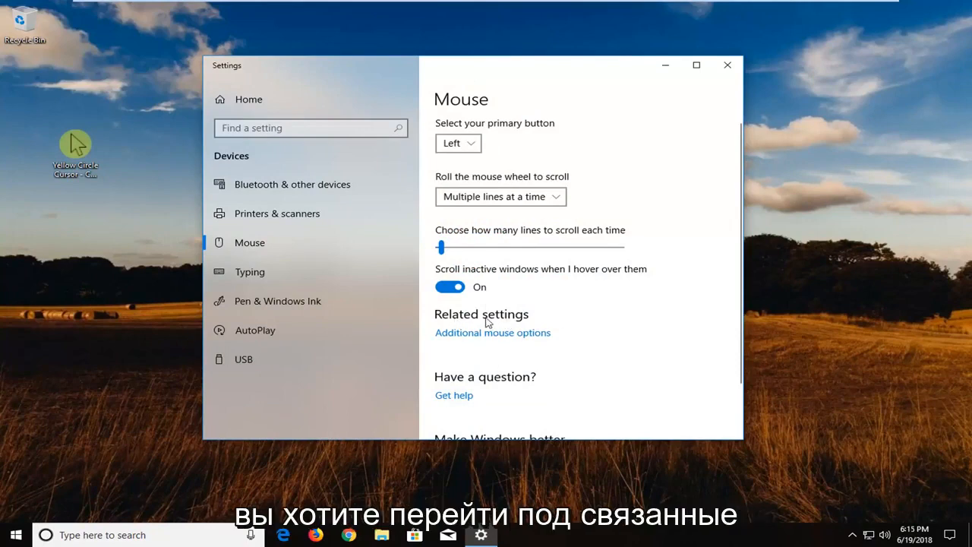
mouse_move(480, 335)
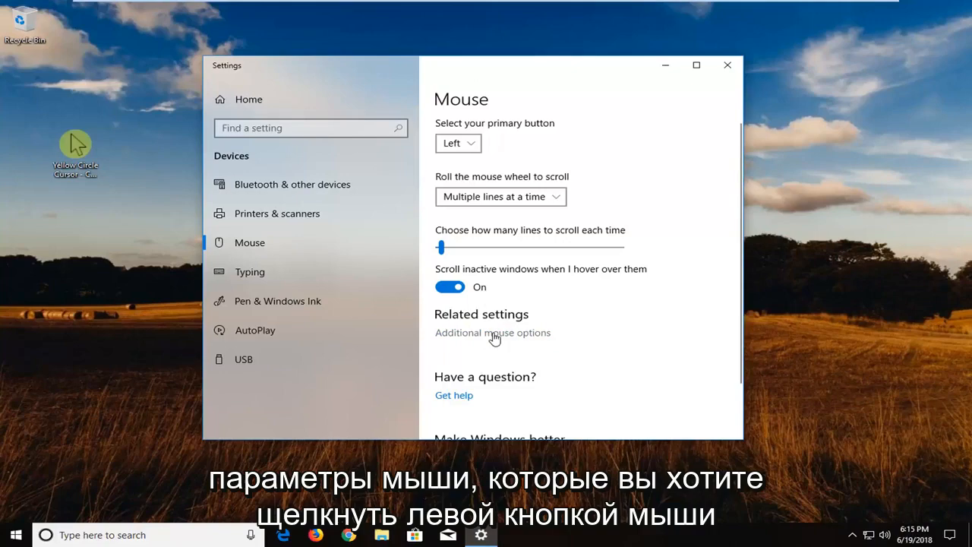
Step: Reach Mouse Properties' Pointers list and start browsing for a new Normal Select file
click(492, 333)
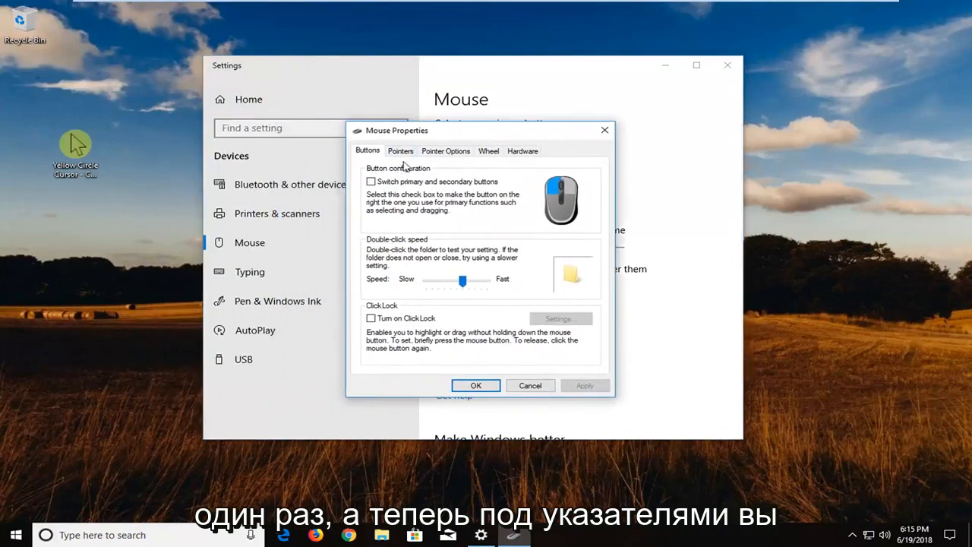
click(401, 151)
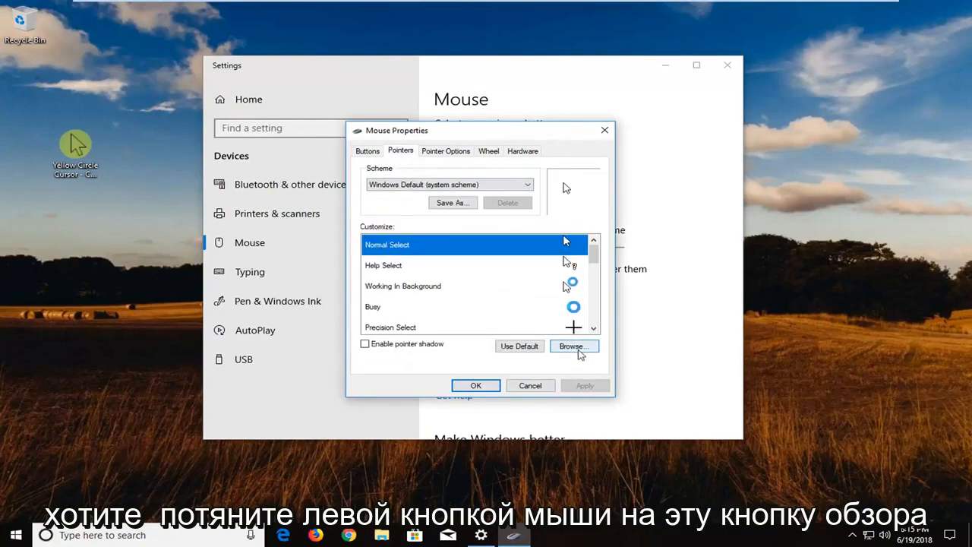
click(575, 346)
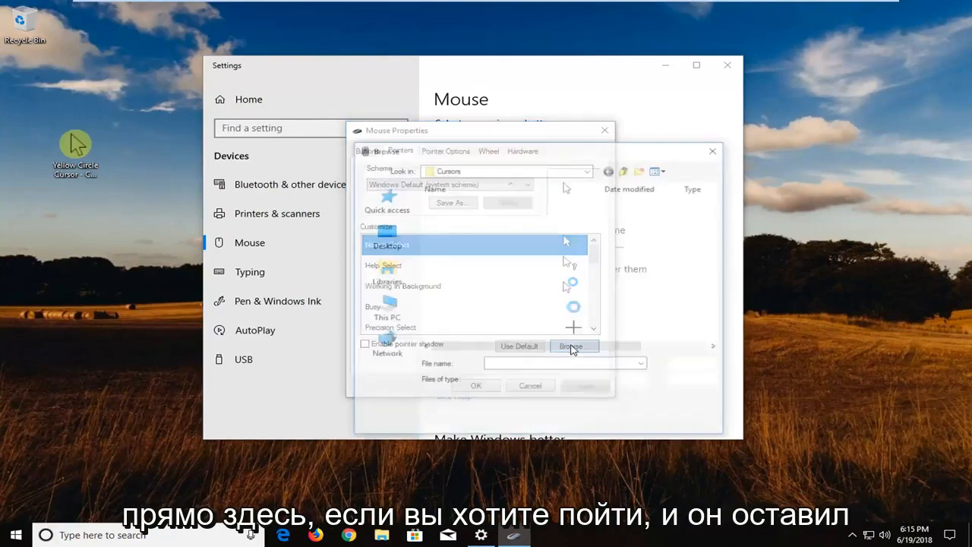
Step: Choose 'Yellow Circle Cursor - Center' from the Desktop folder as the Normal Select pointer
click(574, 347)
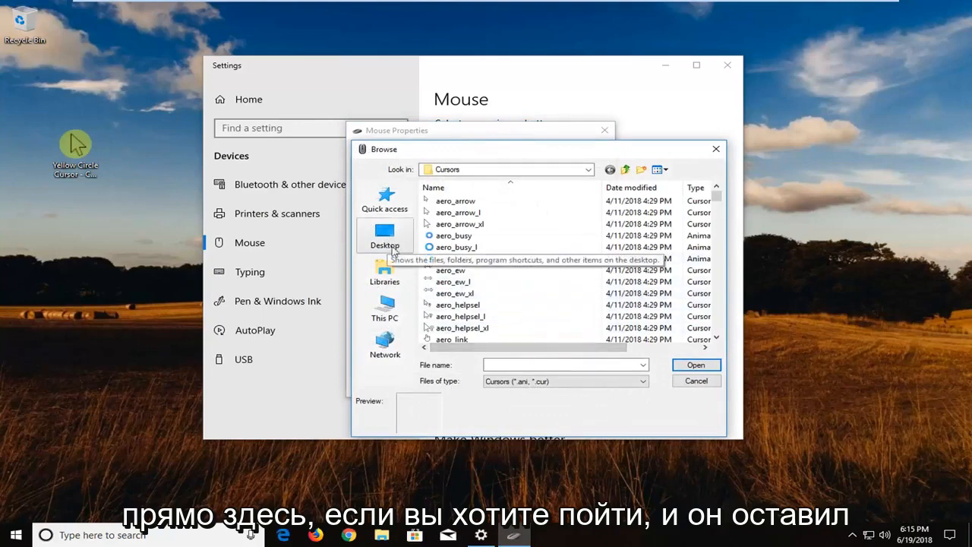
click(384, 236)
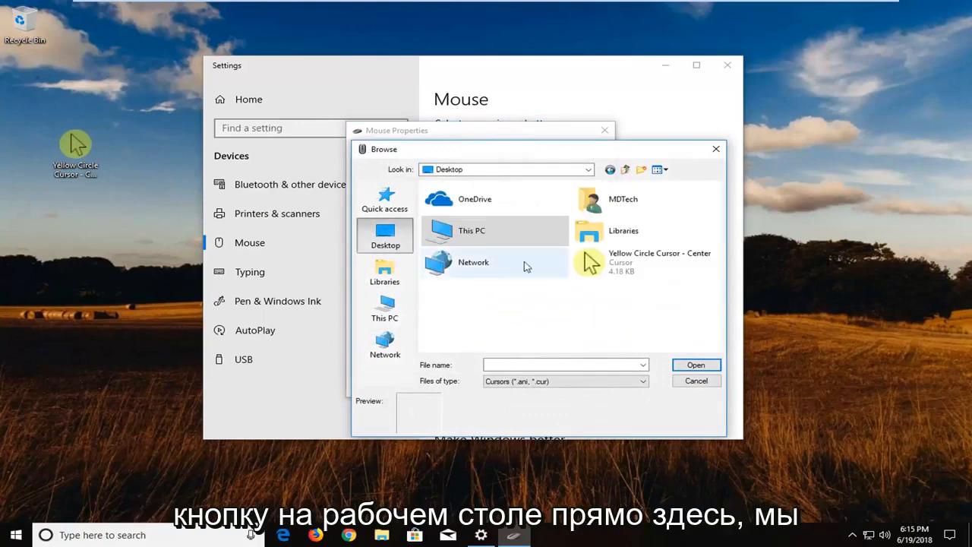
click(659, 261)
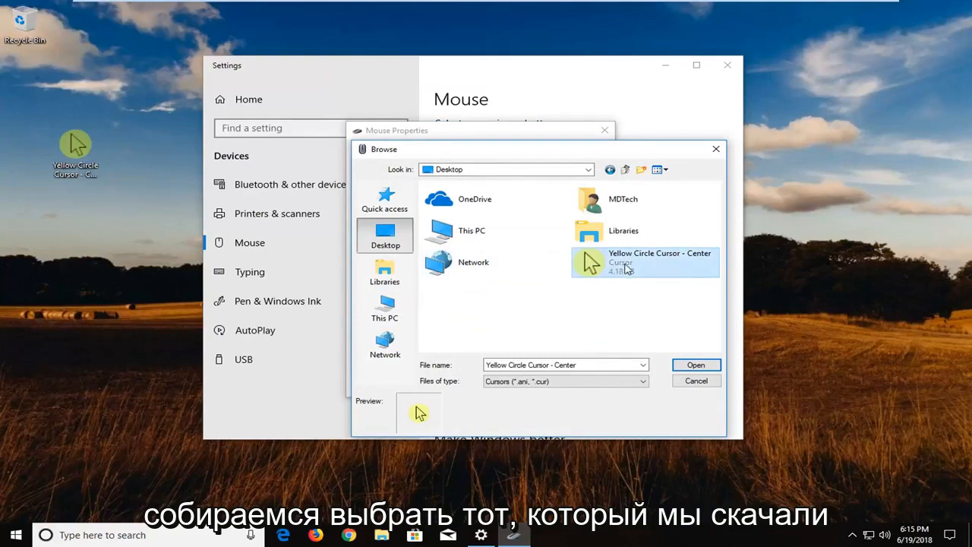
click(696, 365)
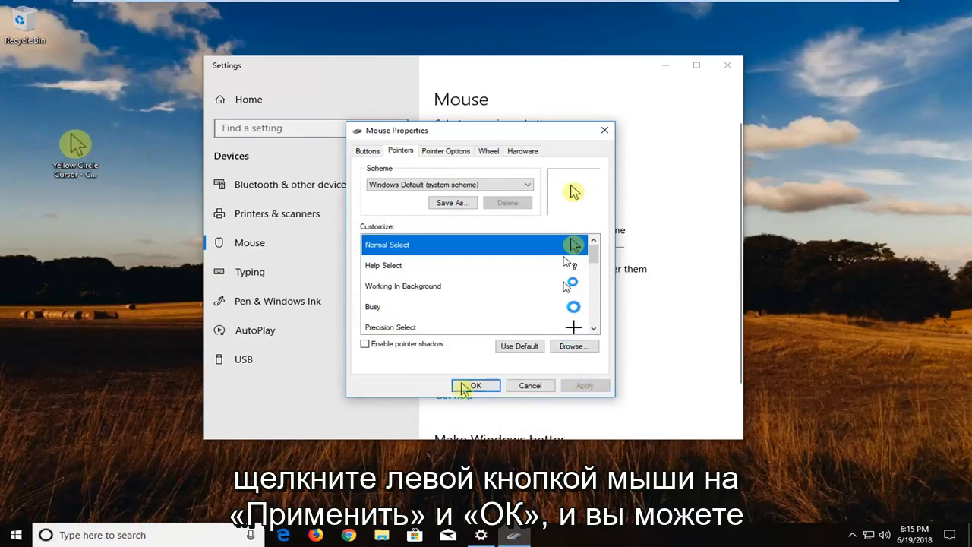
Step: Apply the yellow circle pointer with OK, closing Mouse Properties
click(476, 386)
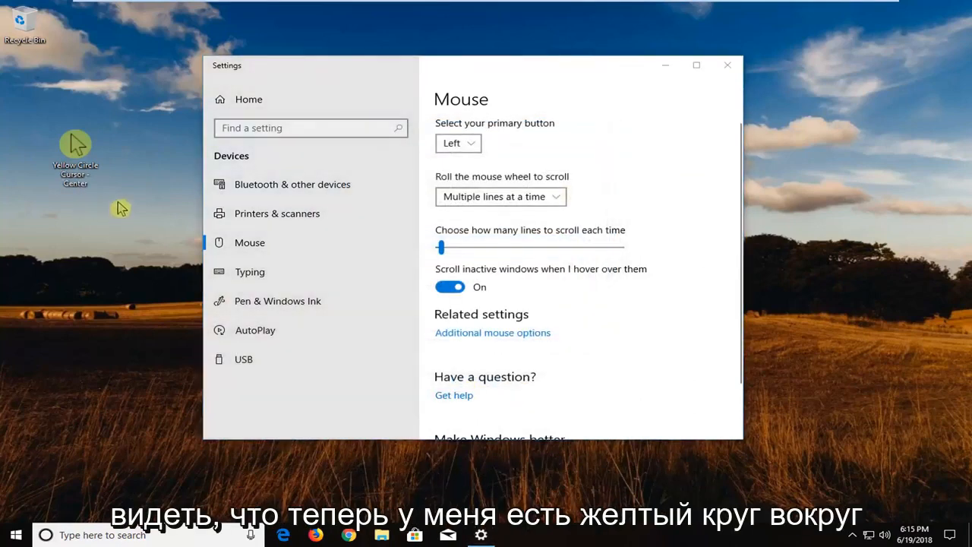
mouse_move(726, 64)
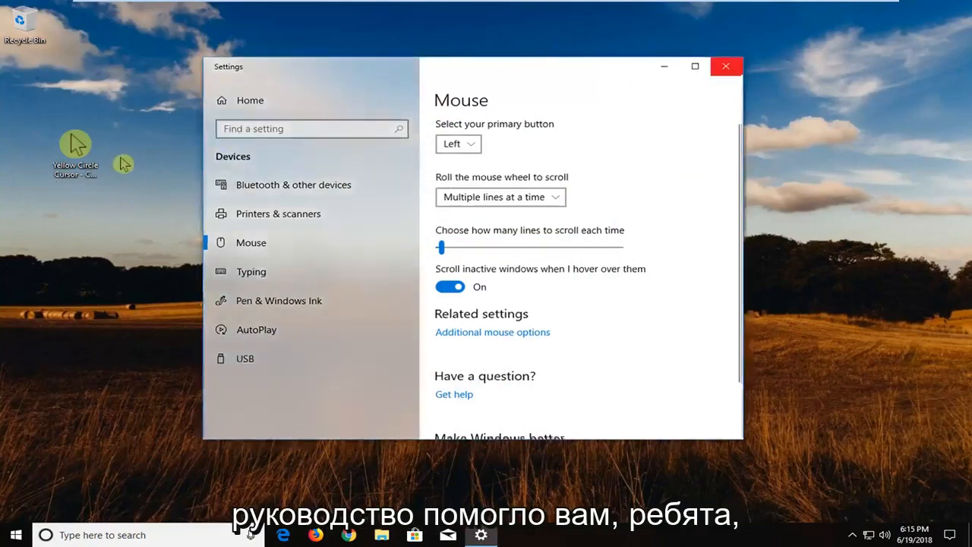
Step: Close Settings and permanently delete the cursor file copy from the desktop
click(725, 67)
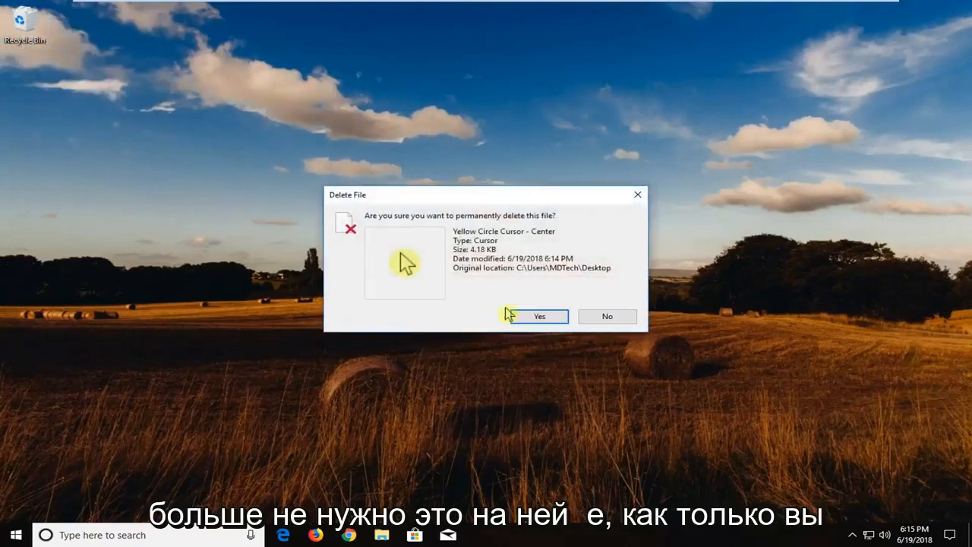
click(540, 316)
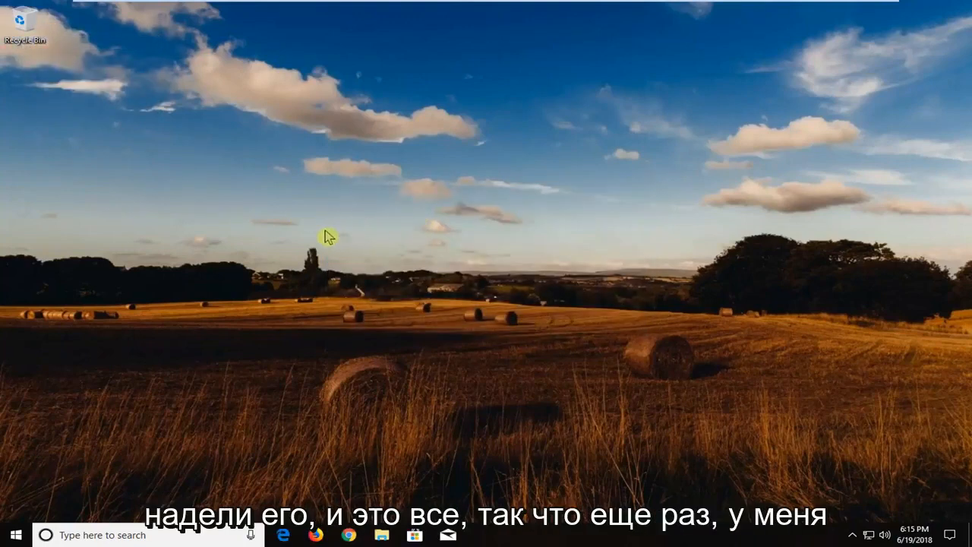